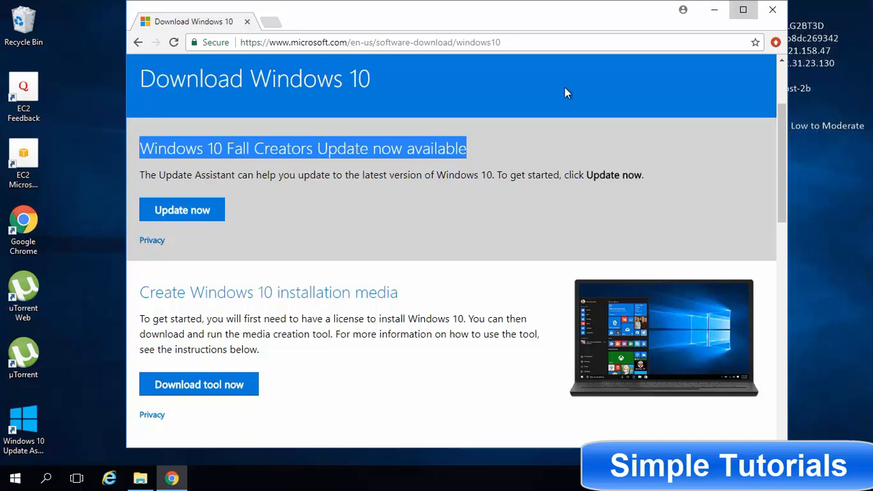
# Look over the Windows 10 download page, which still only offers the media creation tool
pyautogui.click(742, 9)
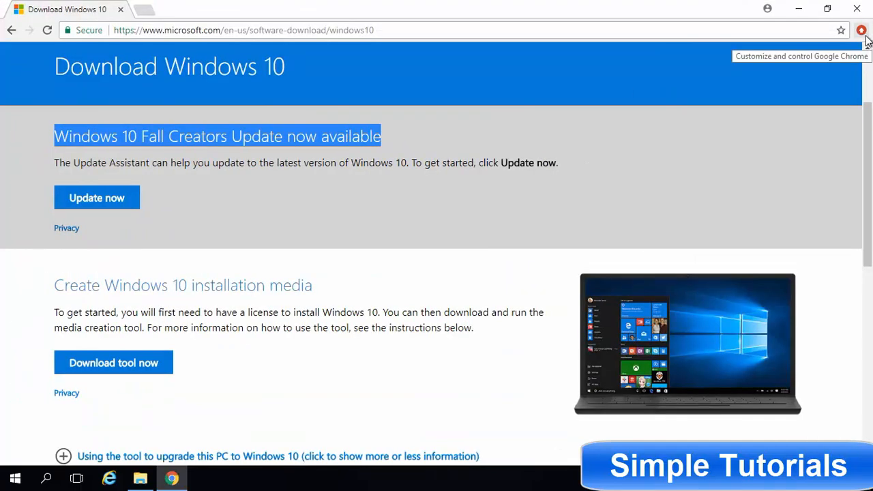
pyautogui.scroll(3)
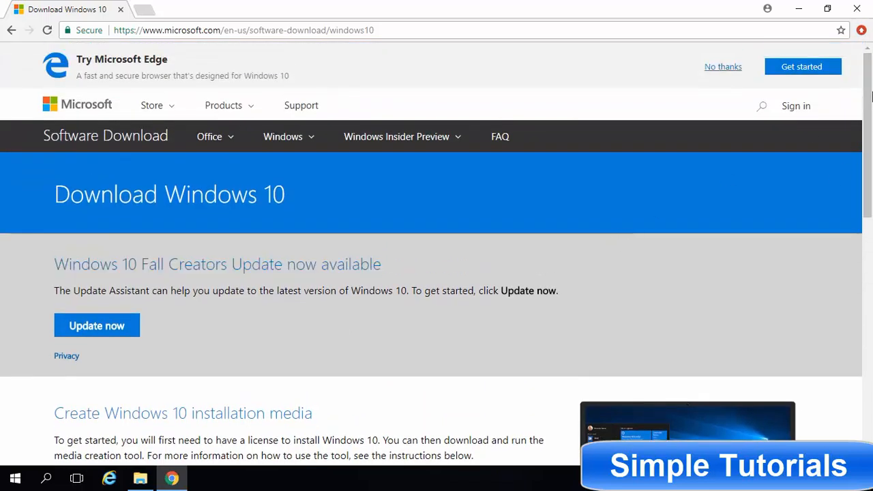
pyautogui.scroll(-3)
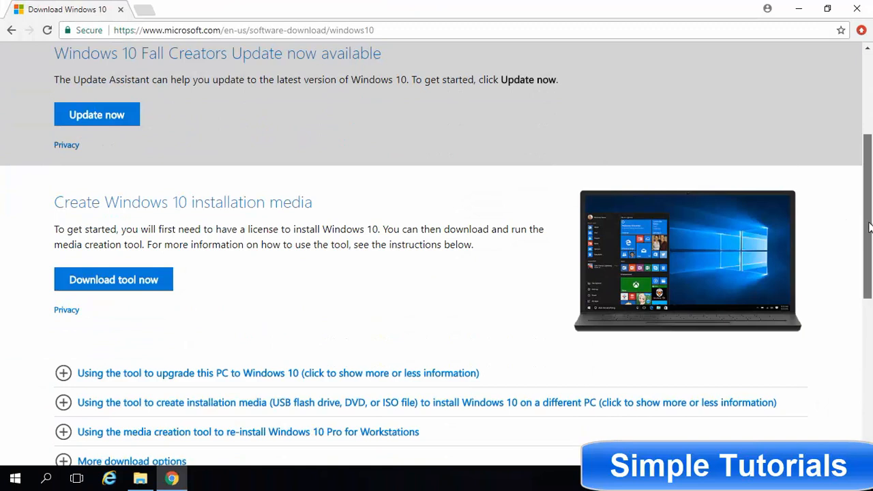
pyautogui.scroll(-3)
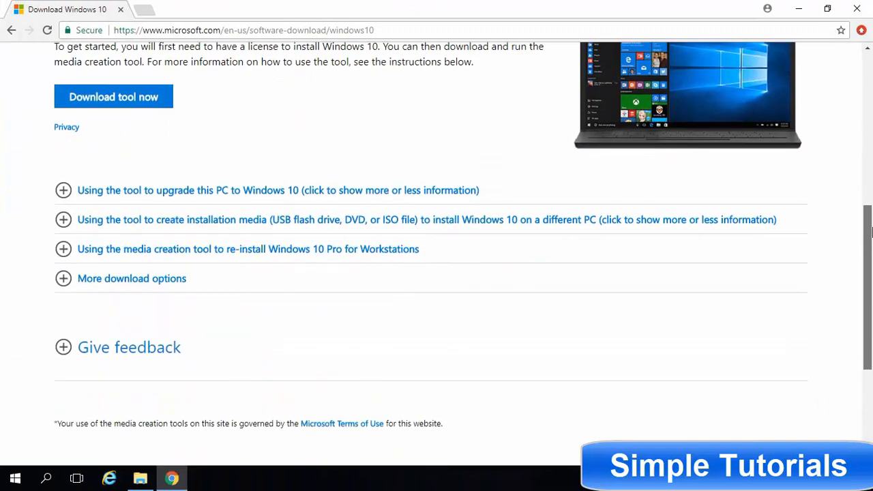
pyautogui.scroll(3)
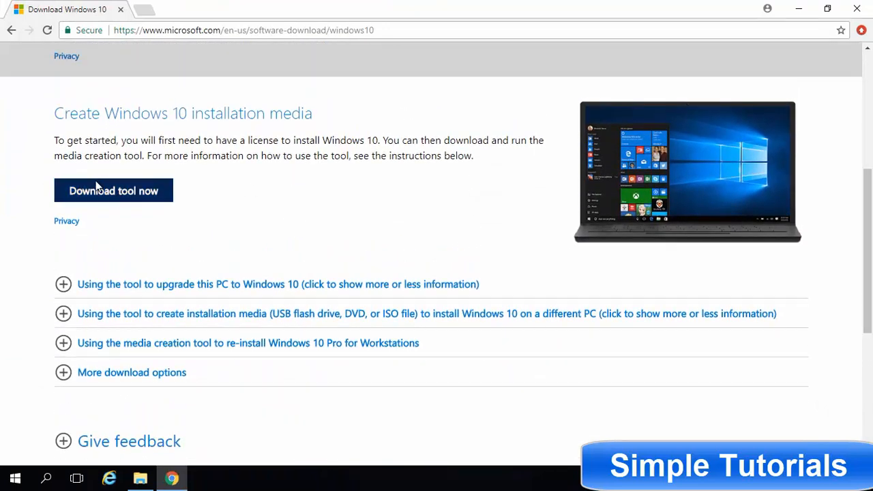
pyautogui.moveTo(485, 170)
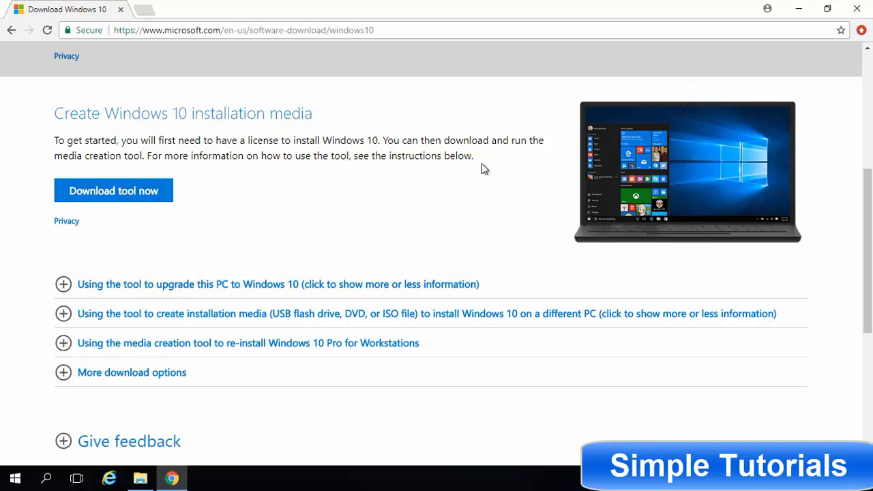
pyautogui.moveTo(55, 108)
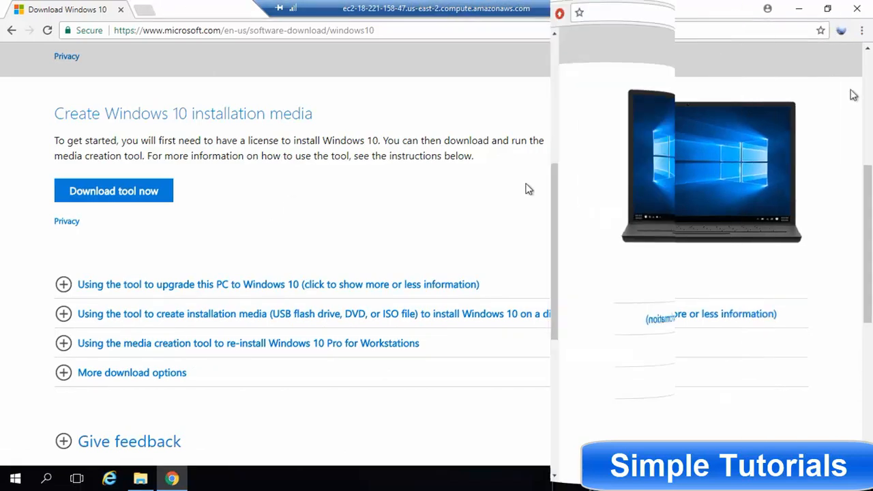
# Switch the browser's user agent to Safari on Mac in User-Agent Switcher
pyautogui.click(800, 53)
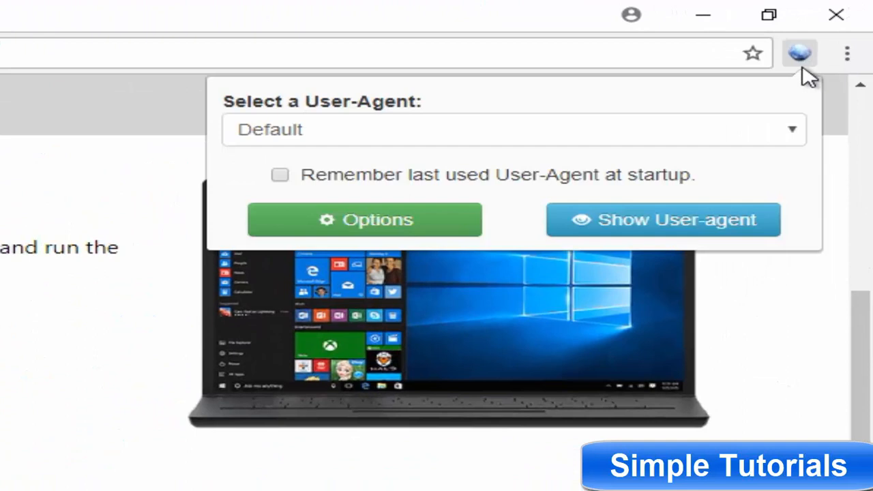
pyautogui.click(513, 130)
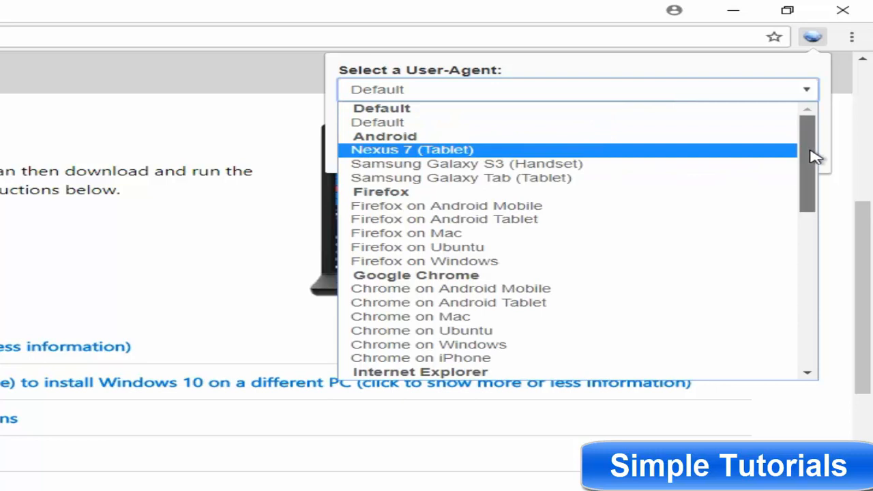
pyautogui.scroll(-3)
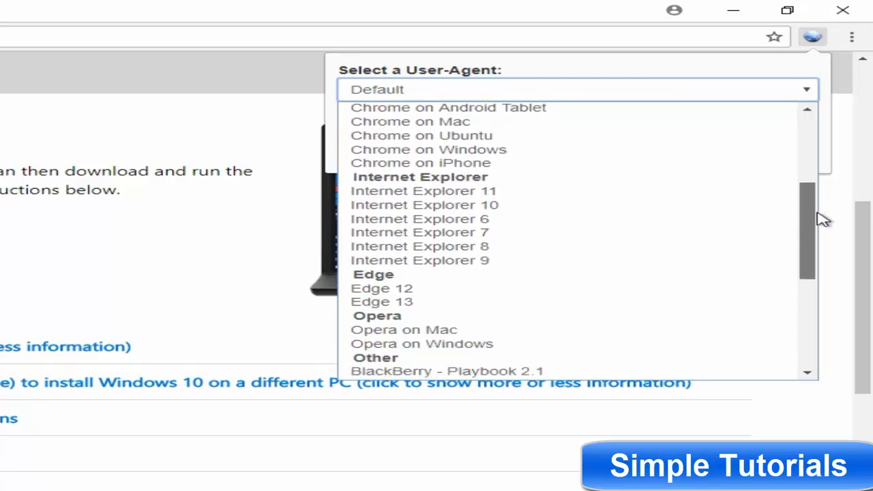
pyautogui.scroll(-3)
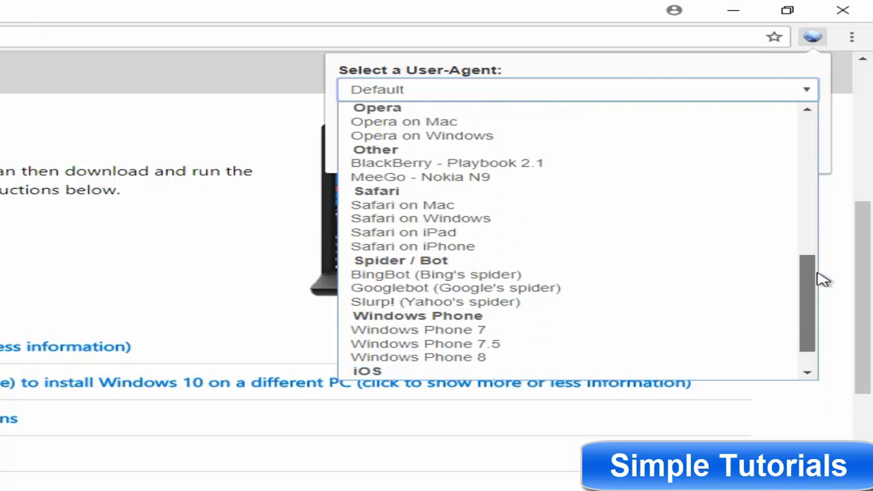
pyautogui.moveTo(822, 279)
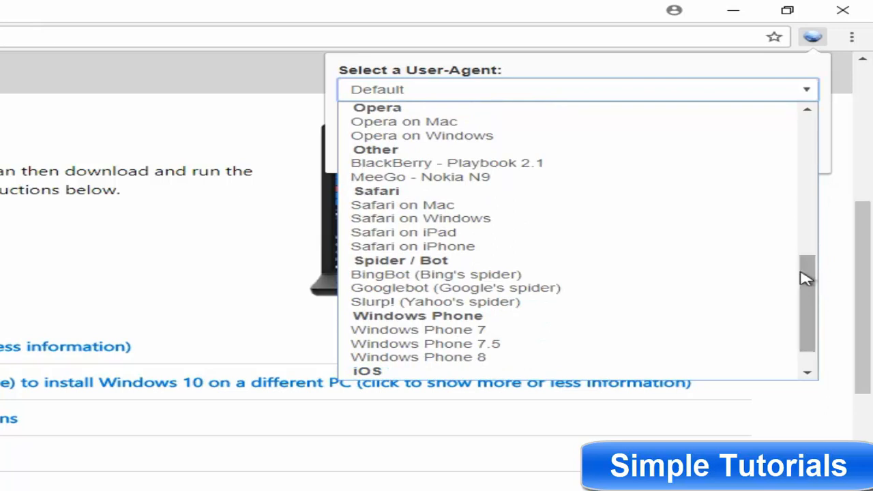
pyautogui.moveTo(402, 204)
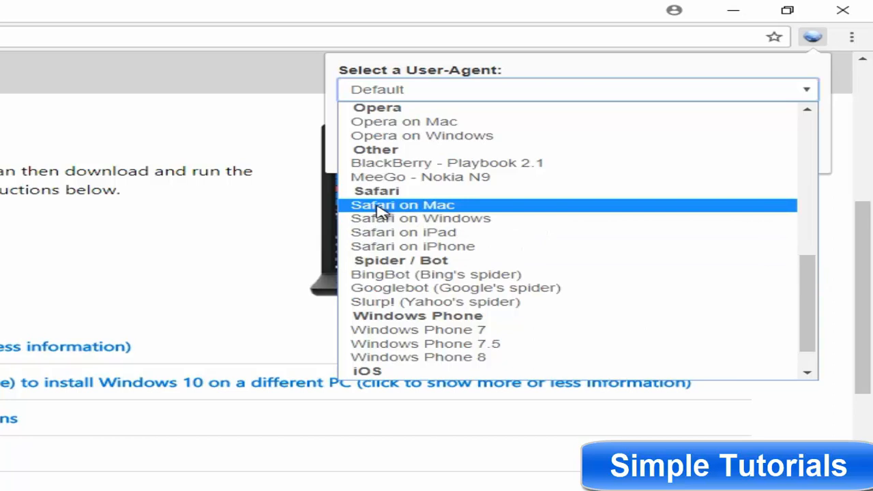
pyautogui.click(401, 205)
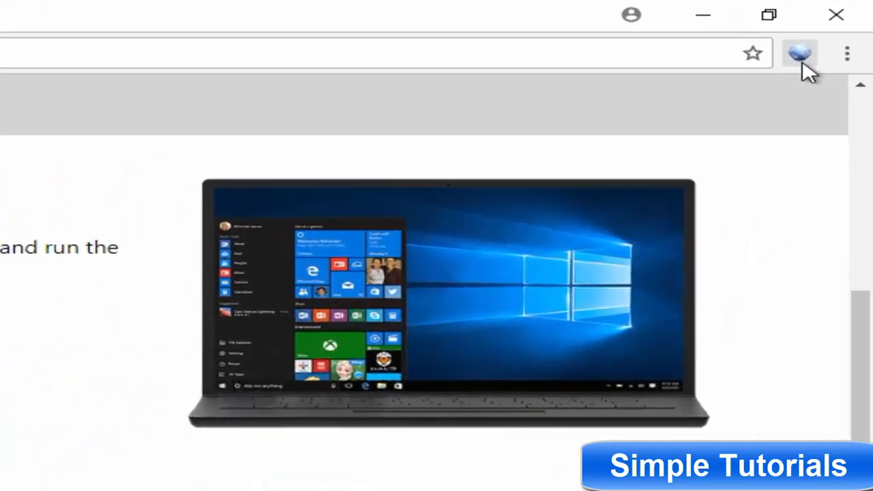
pyautogui.click(800, 53)
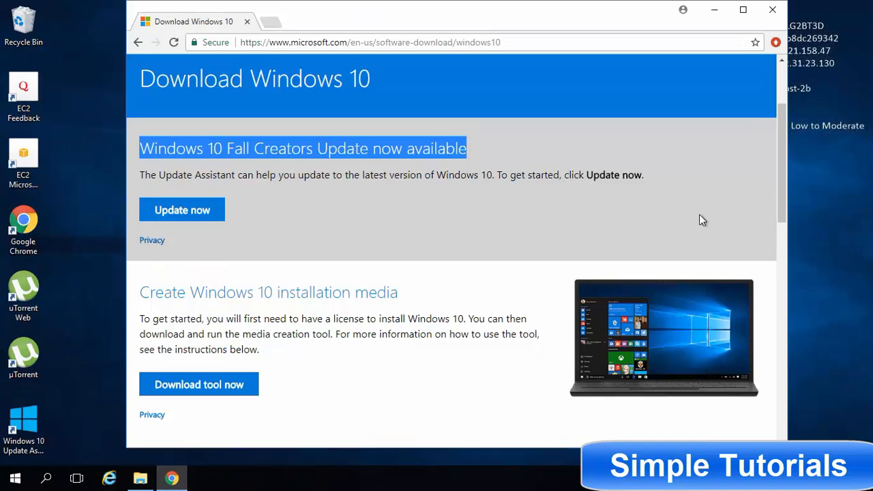
# Reach Chrome's Extensions page via More tools and head to the Web Store for more extensions
pyautogui.click(742, 10)
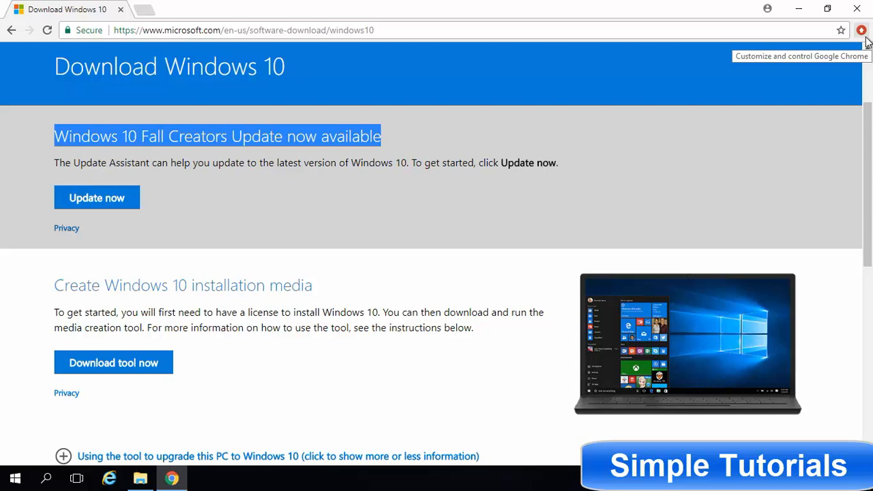
pyautogui.moveTo(868, 179)
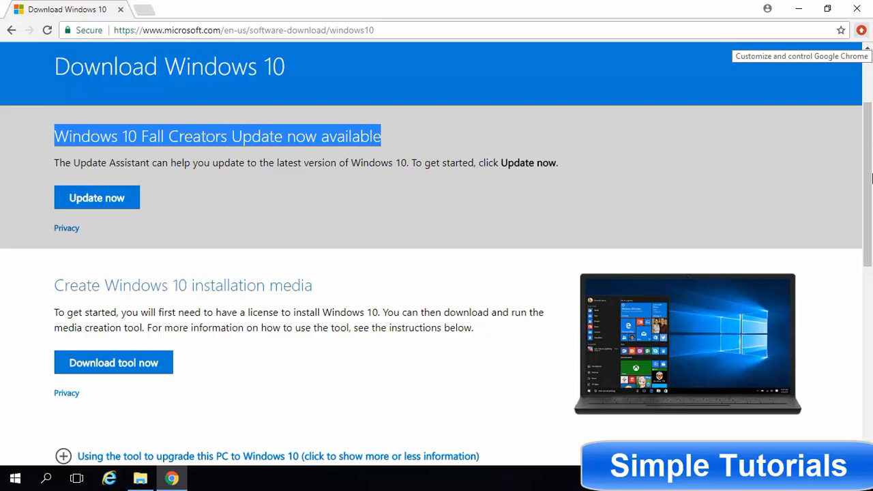
pyautogui.click(862, 30)
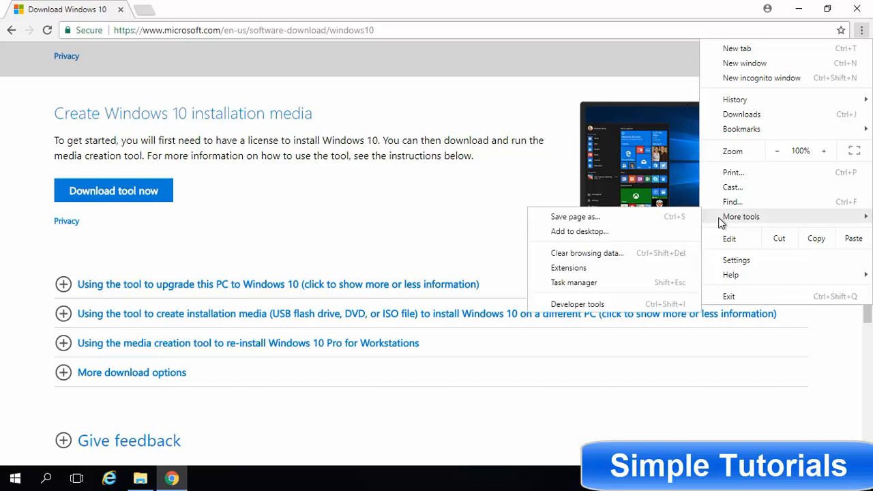
pyautogui.moveTo(569, 268)
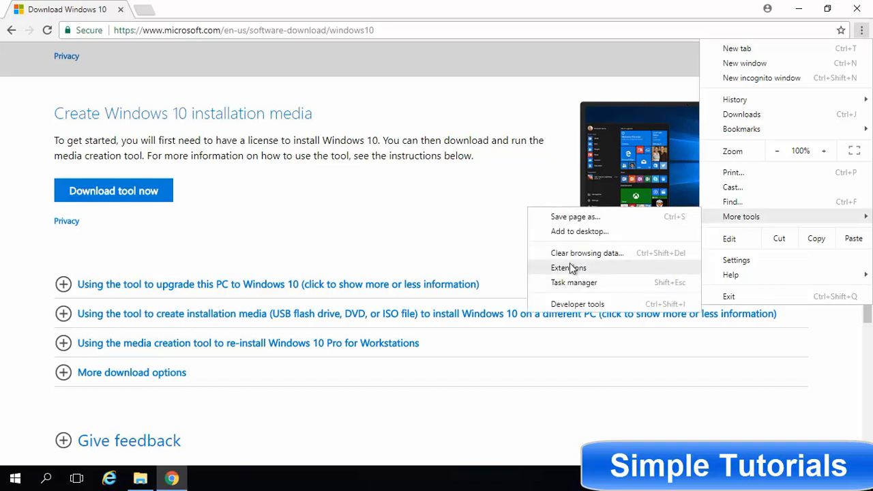
pyautogui.click(569, 267)
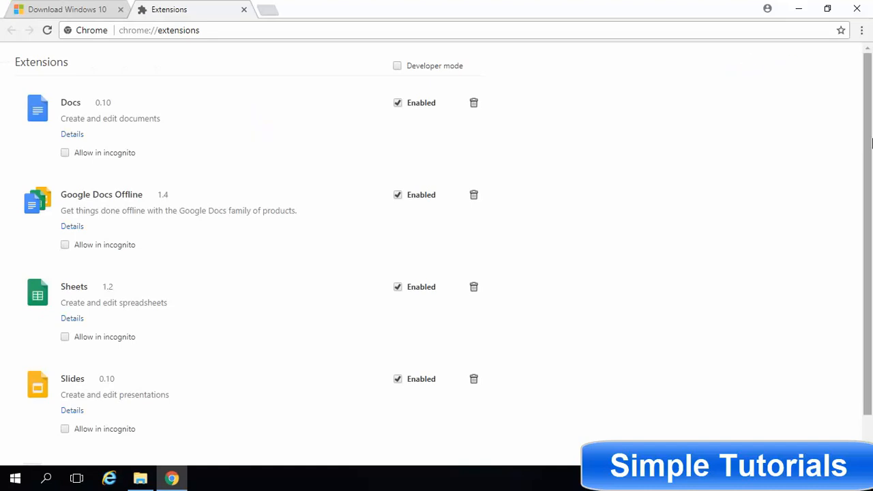
pyautogui.scroll(-3)
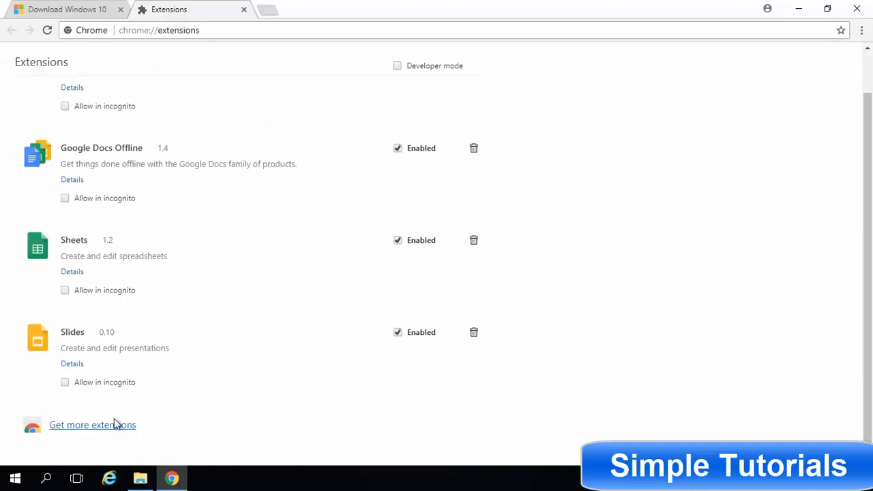
pyautogui.click(93, 424)
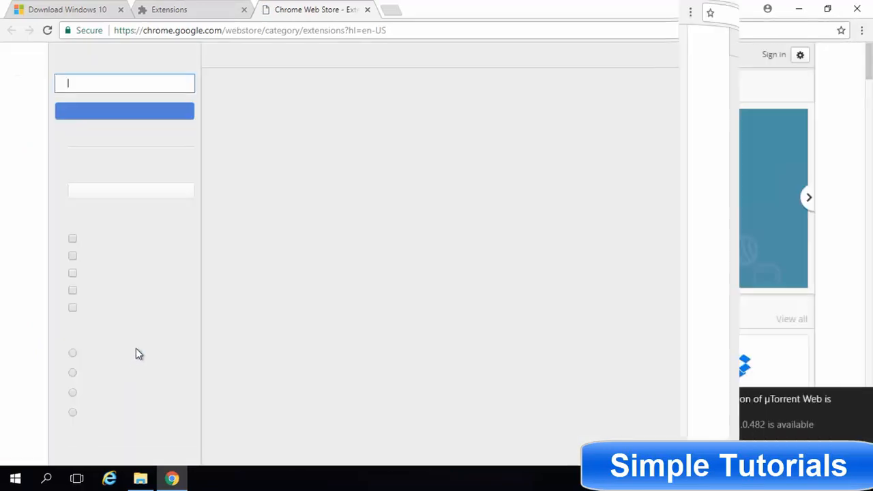
# Find 'user agent switcher' in the Web Store and add User-Agent Switcher for Google Chrome
pyautogui.write('user guide')
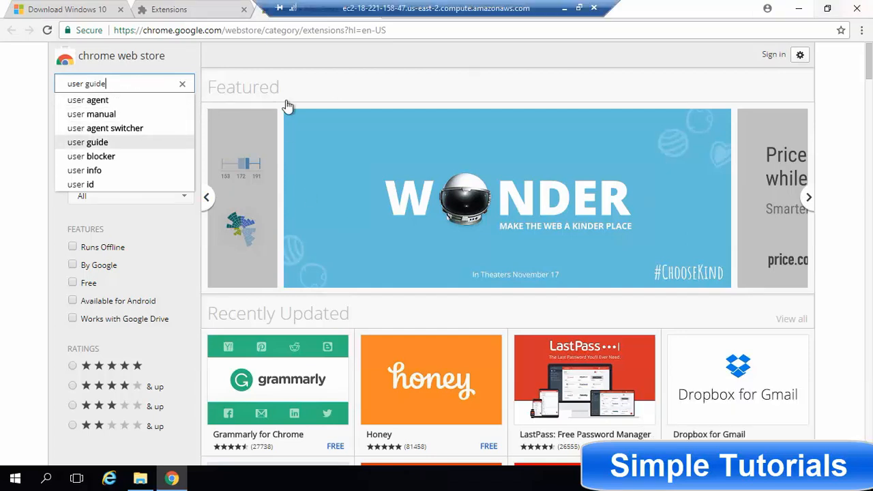
pyautogui.moveTo(106, 135)
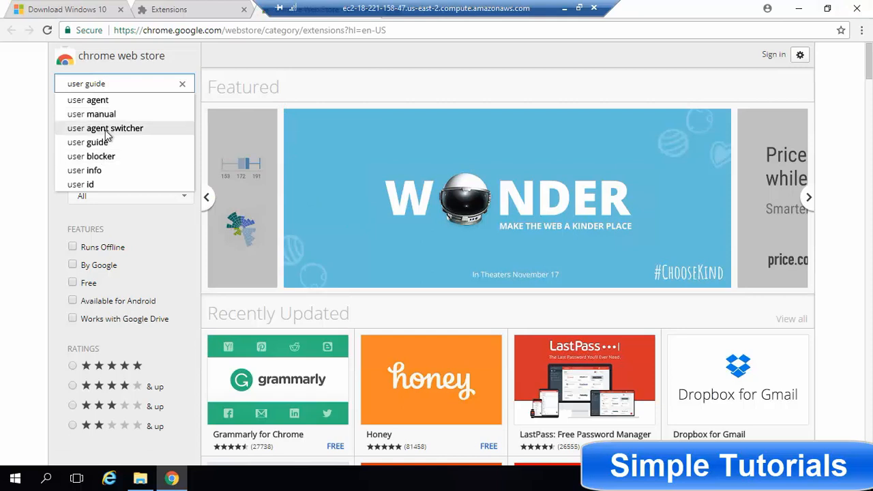
pyautogui.click(106, 129)
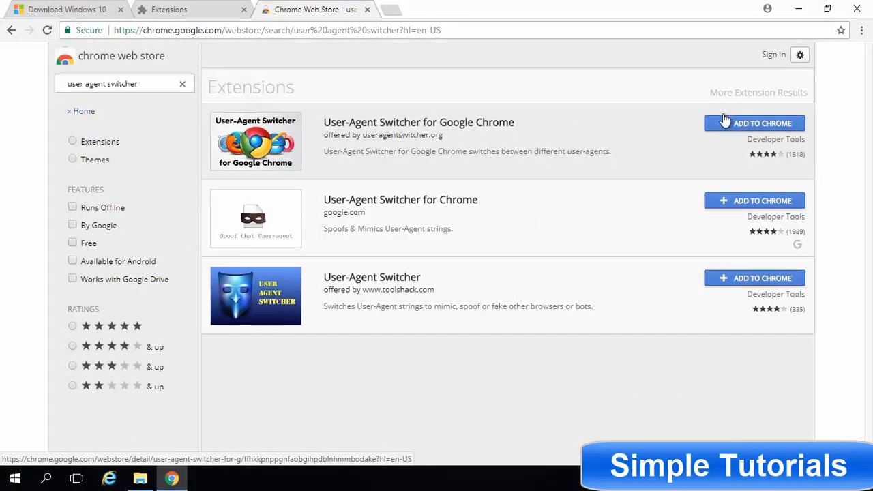
pyautogui.moveTo(730, 123)
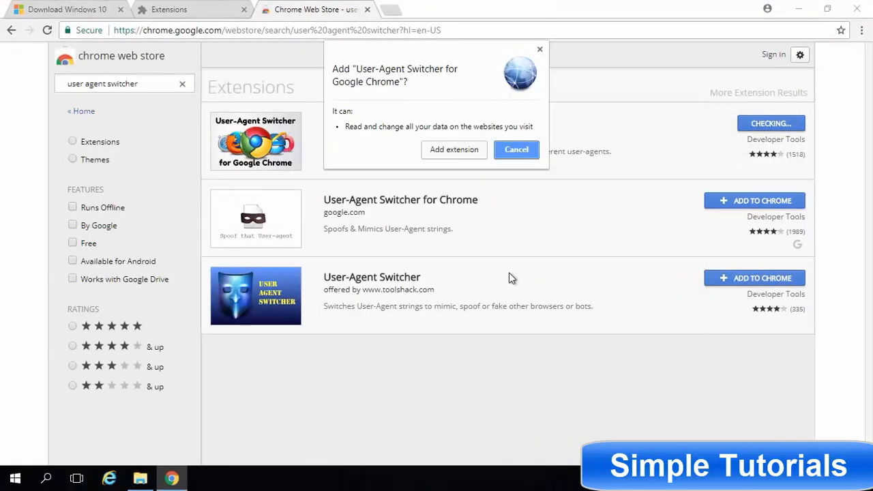
pyautogui.click(516, 149)
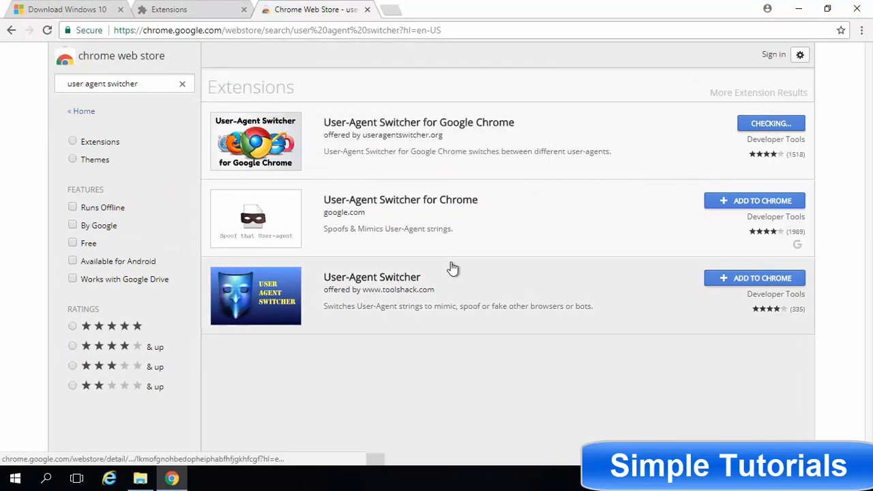
pyautogui.click(771, 123)
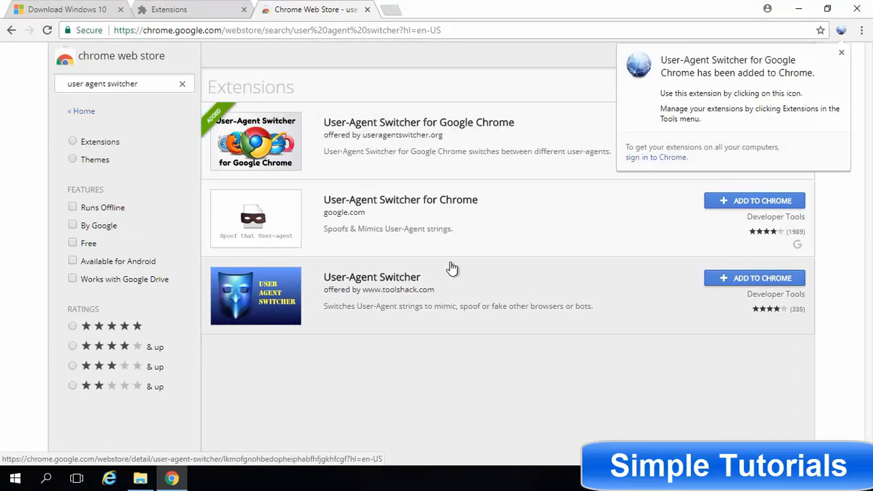
pyautogui.moveTo(771, 85)
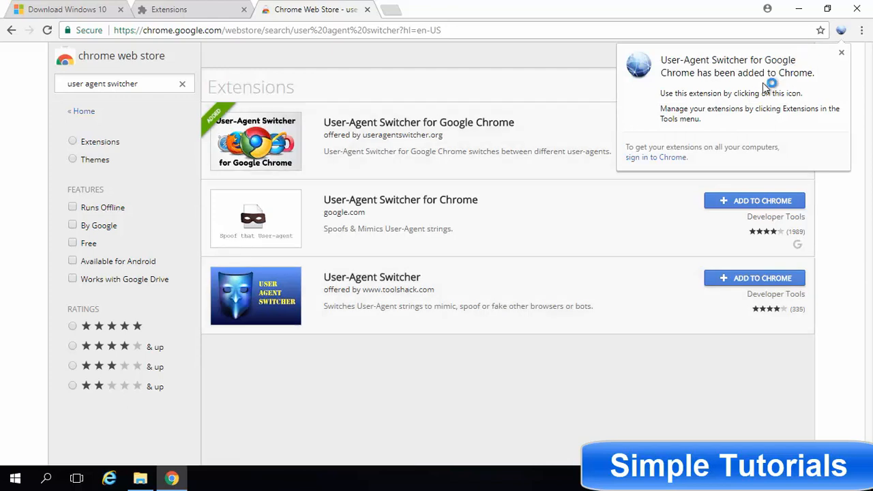
pyautogui.click(66, 8)
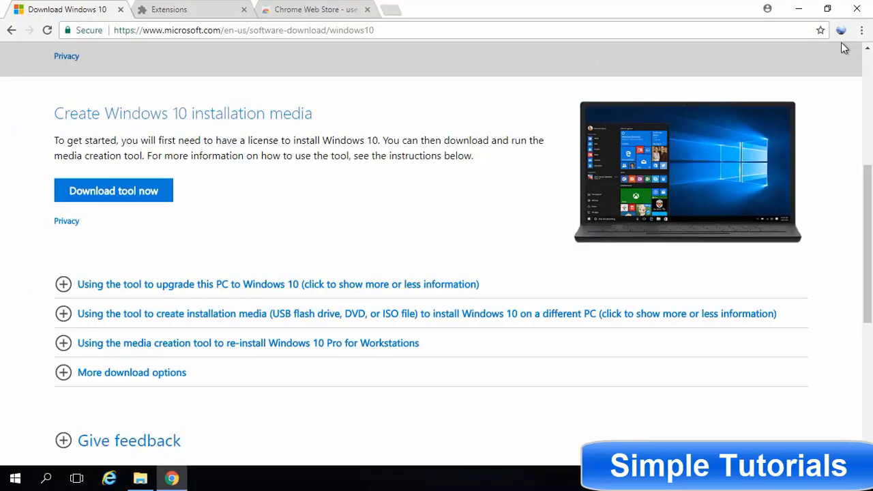
# Pose as Safari on Mac so Microsoft's site shows the Windows 10 ISO edition picker
pyautogui.click(841, 30)
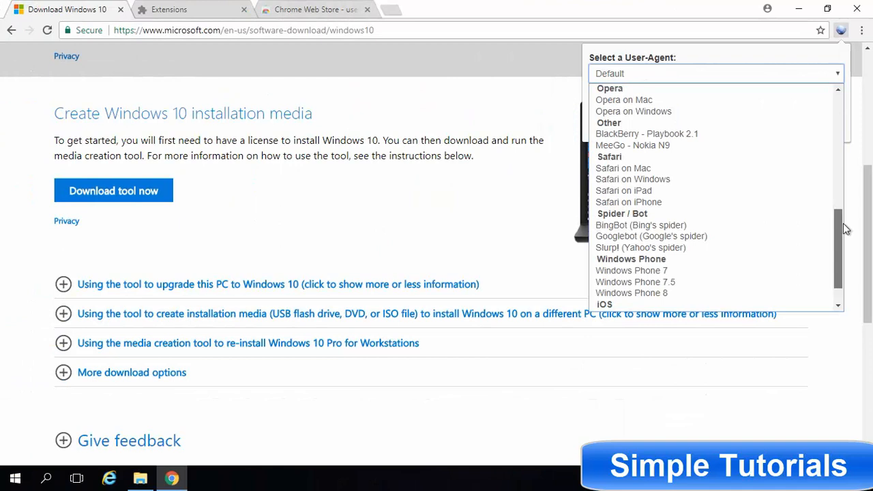
pyautogui.moveTo(633, 179)
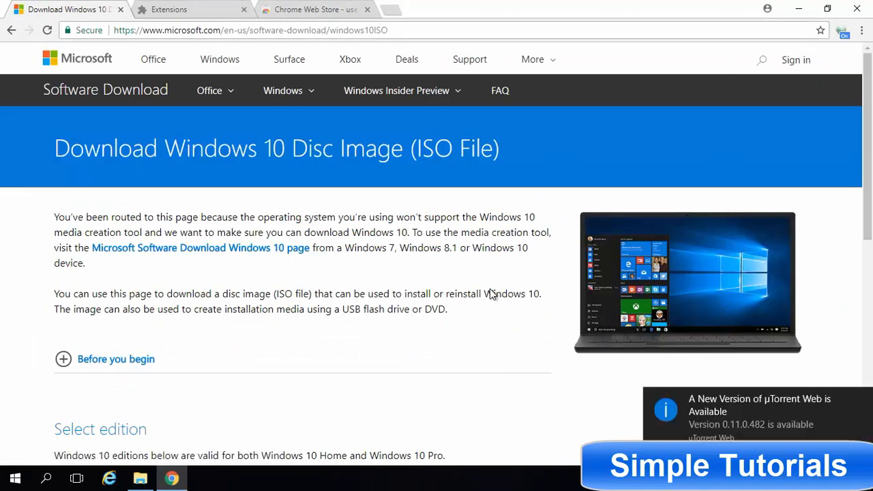
pyautogui.scroll(-3)
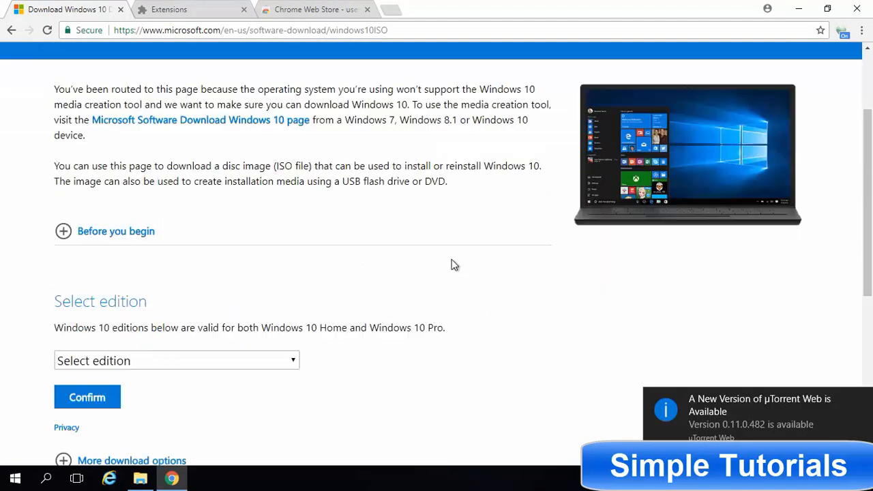
pyautogui.moveTo(467, 307)
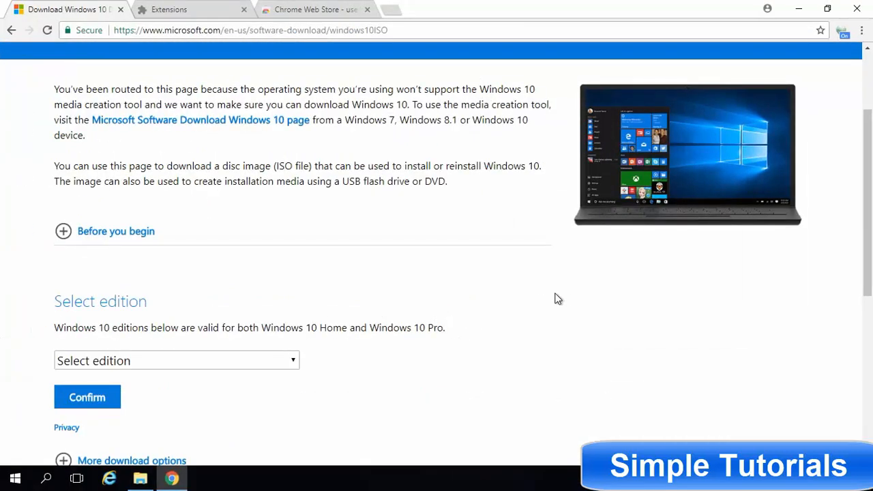
pyautogui.moveTo(270, 358)
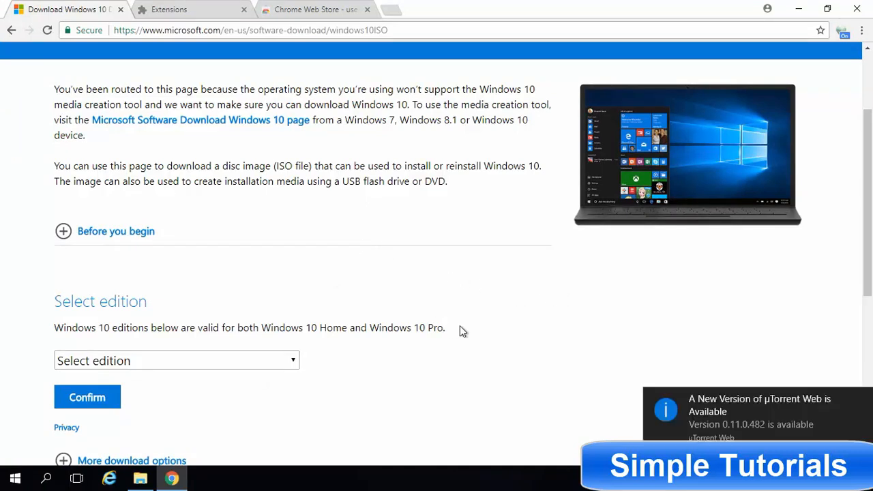
# Confirm the Windows 10 edition and English International language to reveal the ISO links
pyautogui.click(176, 360)
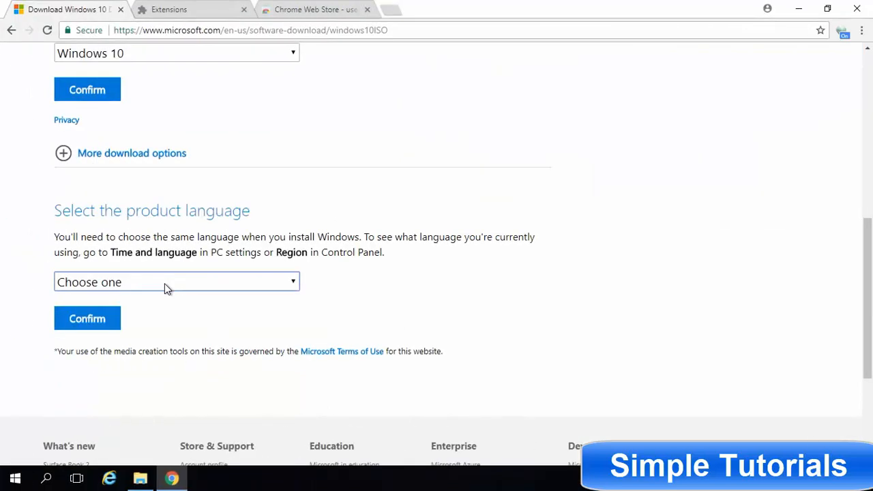
pyautogui.click(177, 281)
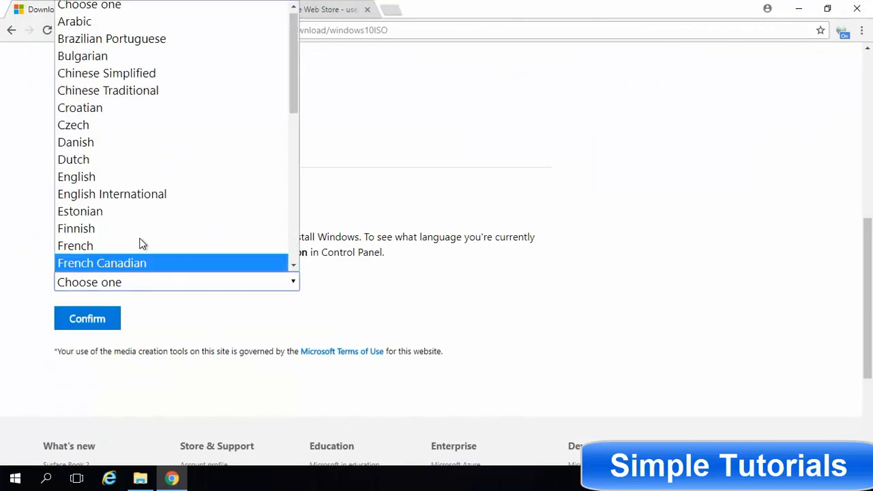
pyautogui.click(112, 194)
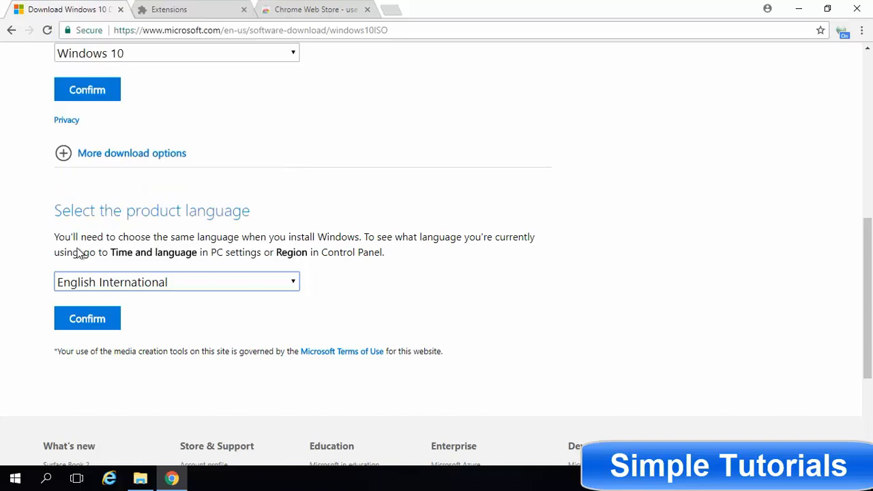
pyautogui.click(88, 320)
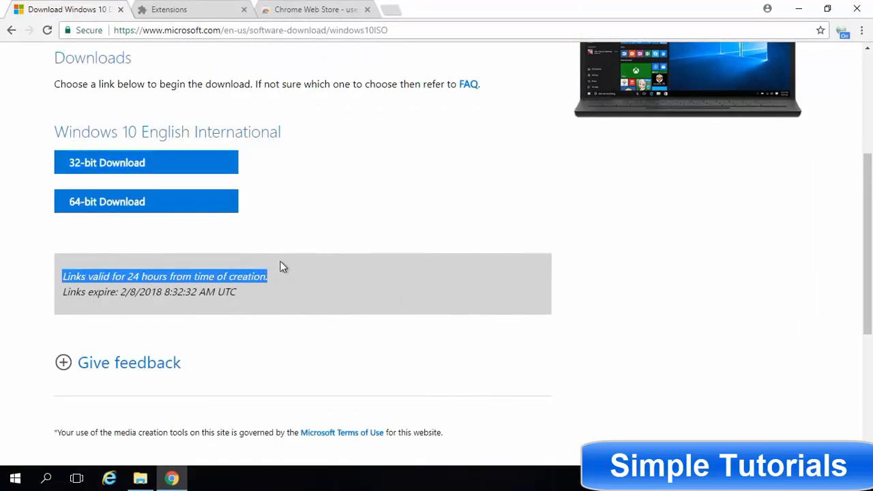
# Start the 64-bit ISO download and watch its progress on Chrome's Downloads page
pyautogui.click(146, 202)
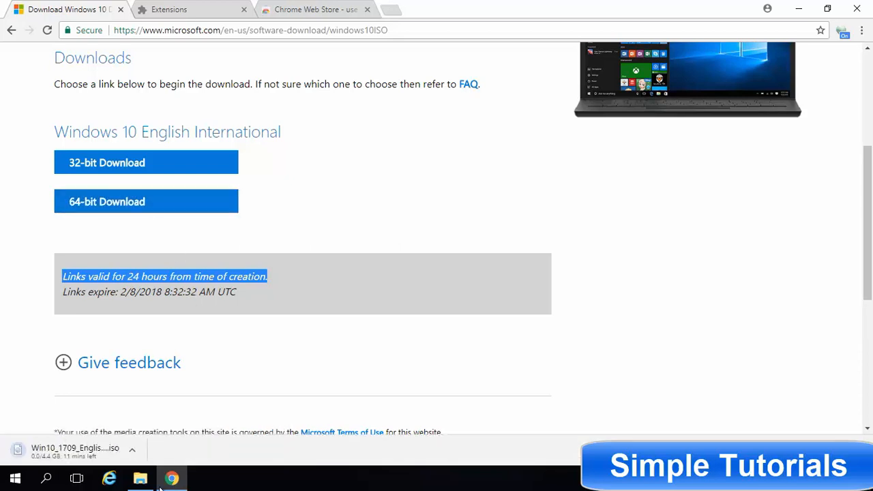
pyautogui.click(862, 30)
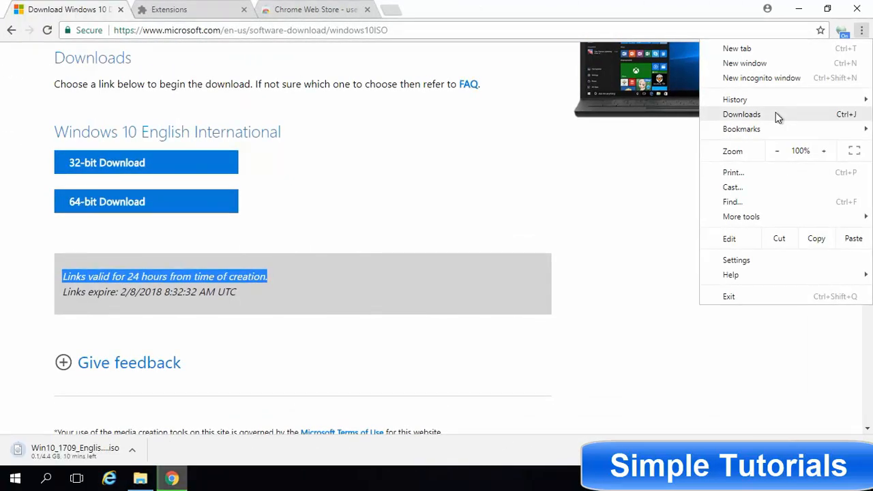
pyautogui.click(742, 114)
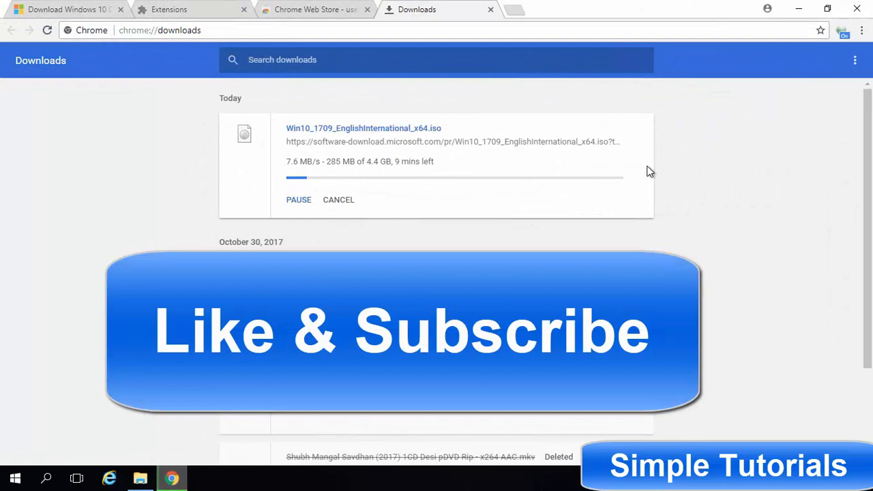
pyautogui.moveTo(702, 169)
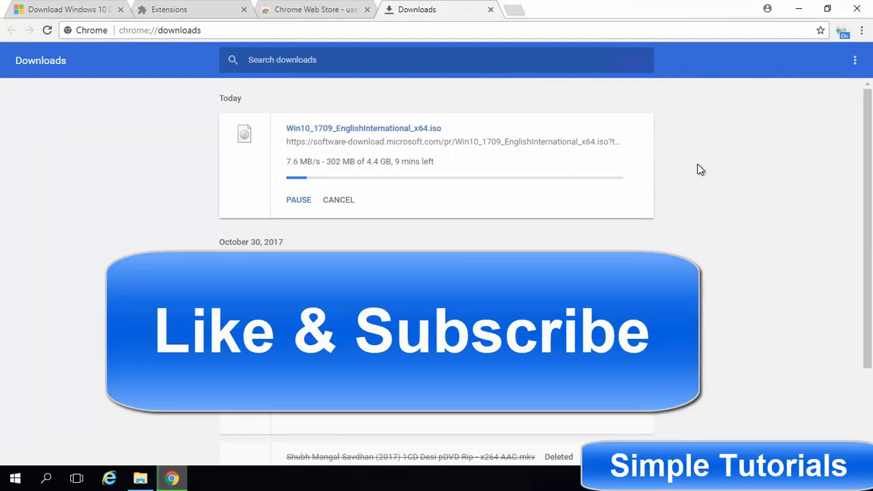